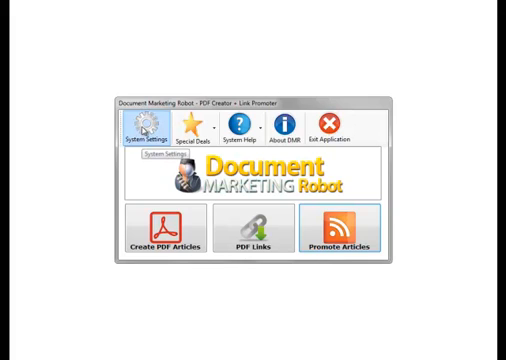
- Open System Settings showing the spinner, Twitter account and spin quality options
click(139, 126)
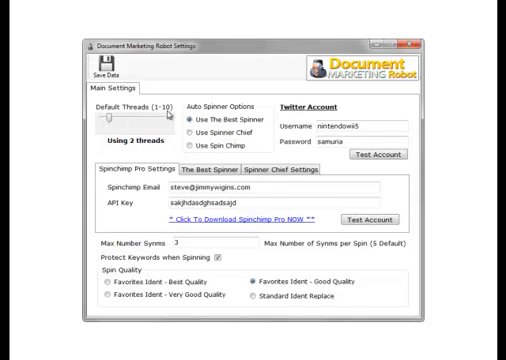
mouse_move(230, 115)
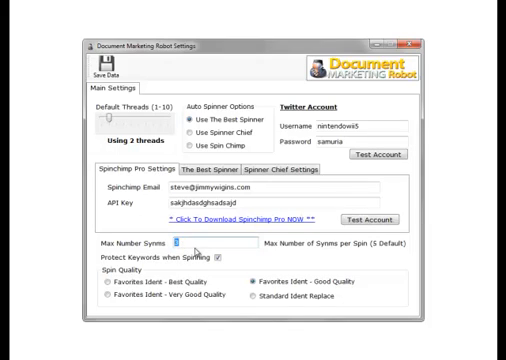
- Enter 5 as the maximum number of synonyms
text(5)
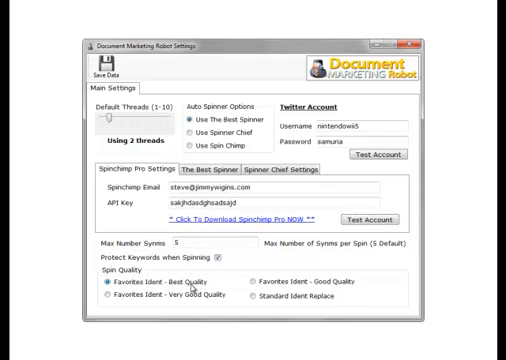
mouse_move(195, 286)
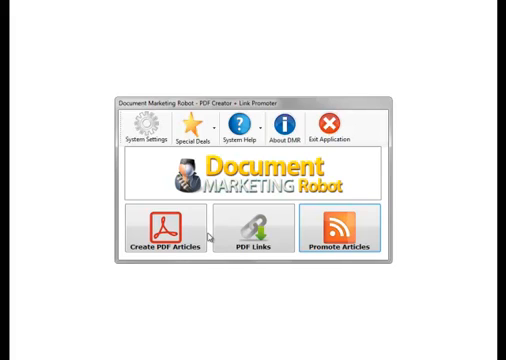
- Open the PDF Article Creator with the hypnosis project's articles and anchor links
click(170, 228)
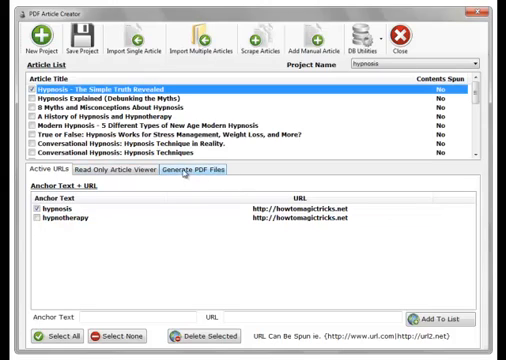
- Generate a linked PDF of the checked hypnosis article from the Generate PDF Files options
click(199, 172)
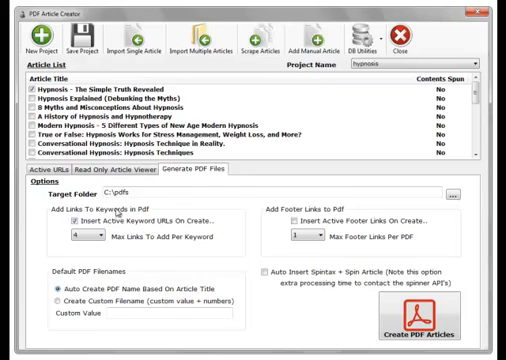
click(88, 212)
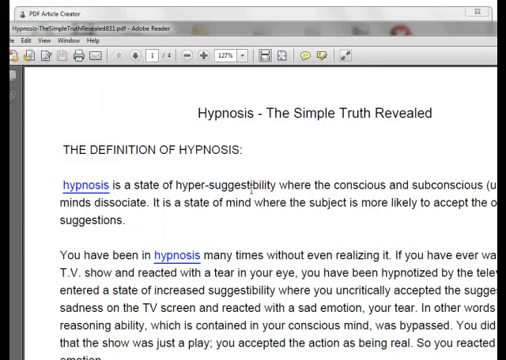
- View the hypnosis PDF at 100% zoom, scrolling through pages 1-2 to check links
click(250, 55)
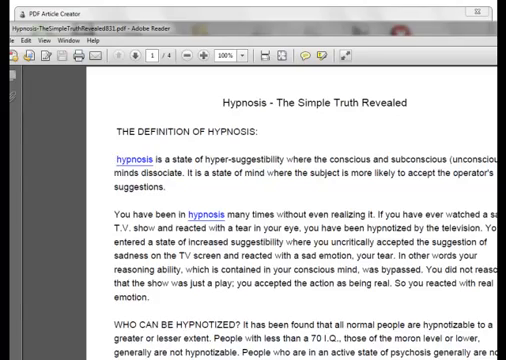
scroll(down, 3)
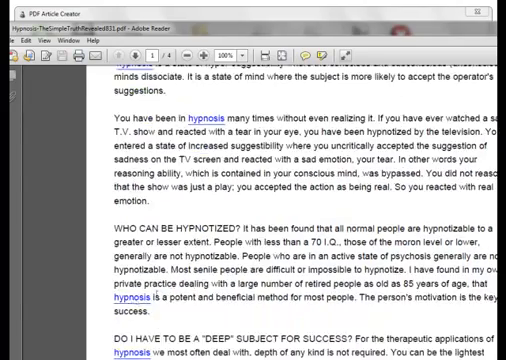
scroll(down, 3)
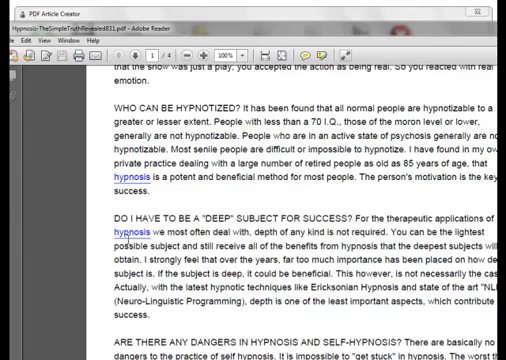
scroll(down, 3)
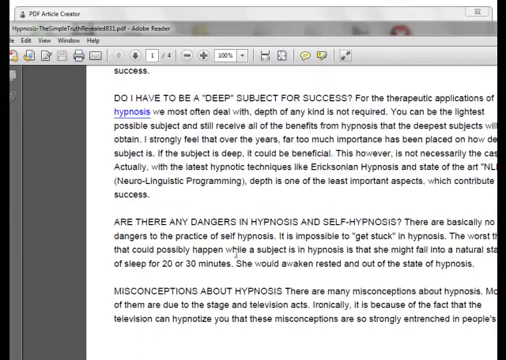
scroll(down, 3)
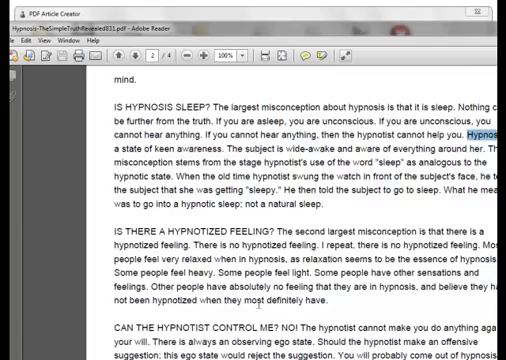
scroll(up, 3)
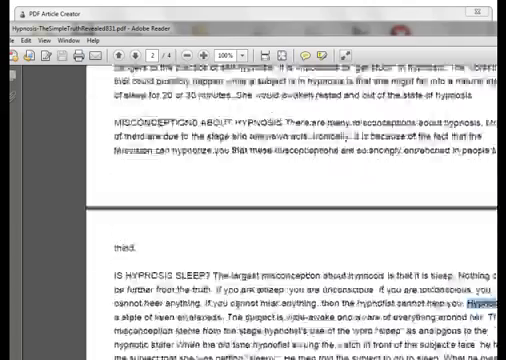
scroll(up, 3)
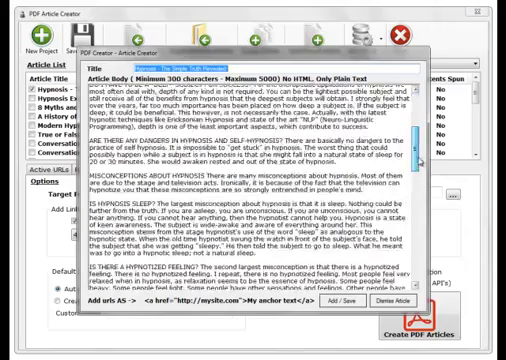
- Look over the hypnosis article body and dismiss it without saving changes
scroll(up, 3)
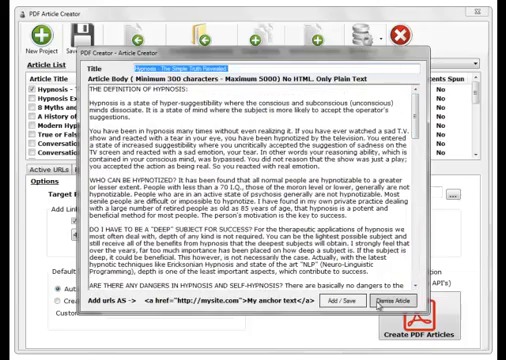
click(455, 298)
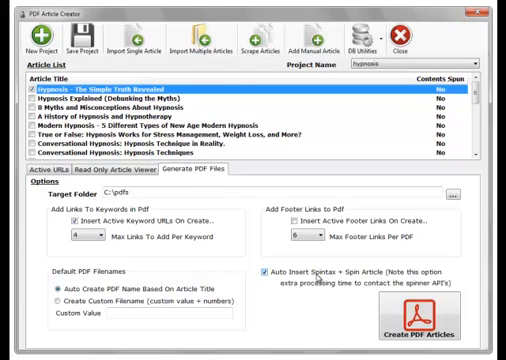
- Show the project's anchor text and URL list, then load the nintendo wii project
click(52, 190)
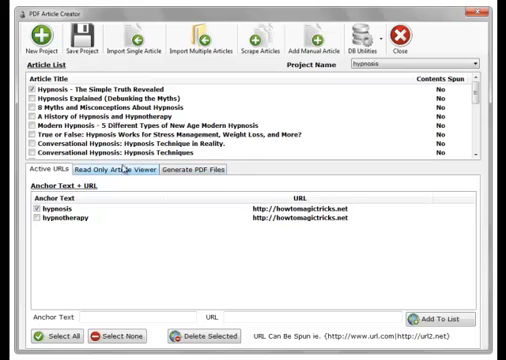
click(31, 32)
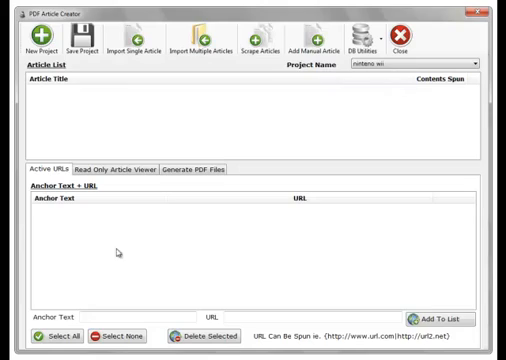
mouse_move(216, 253)
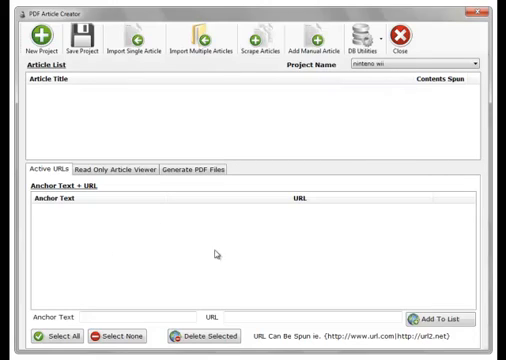
mouse_move(135, 37)
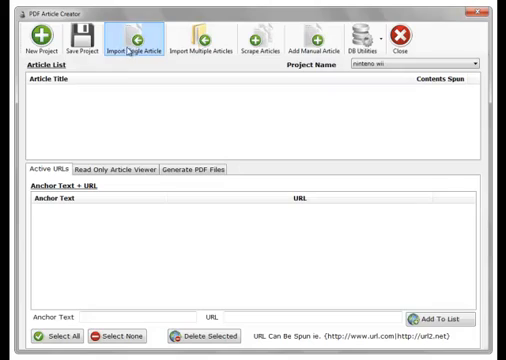
mouse_move(207, 35)
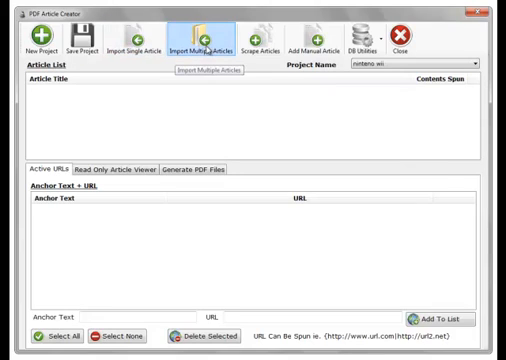
mouse_move(295, 122)
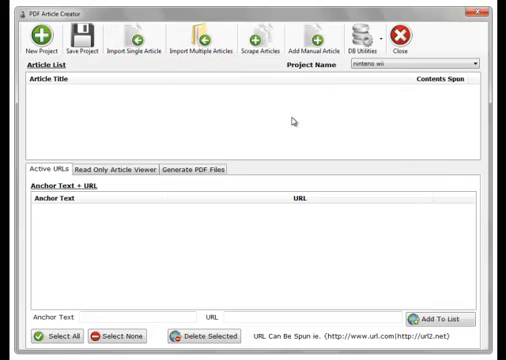
mouse_move(266, 33)
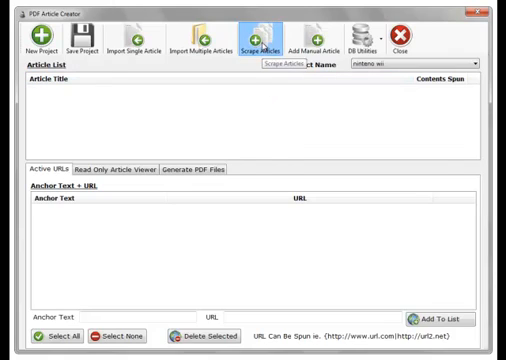
- Scrape articles for 'nintendo wii' from all seven article directories, two per directory
click(263, 30)
text(ninte)
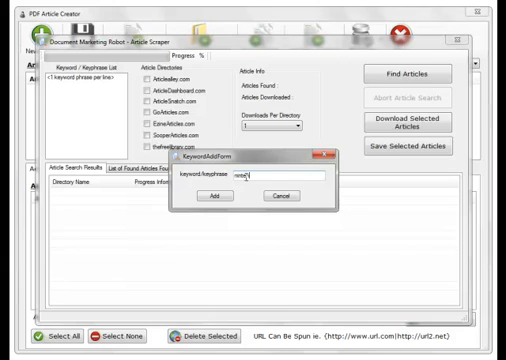
text(wi)
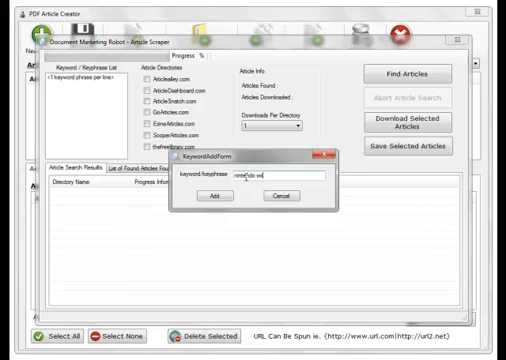
click(214, 196)
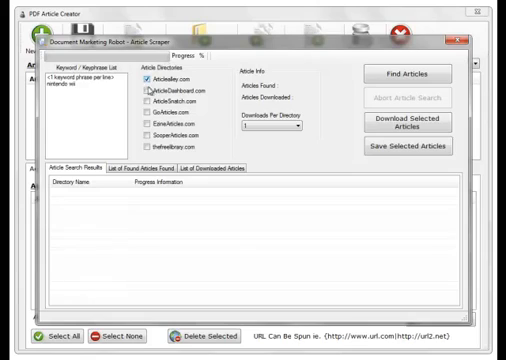
click(49, 341)
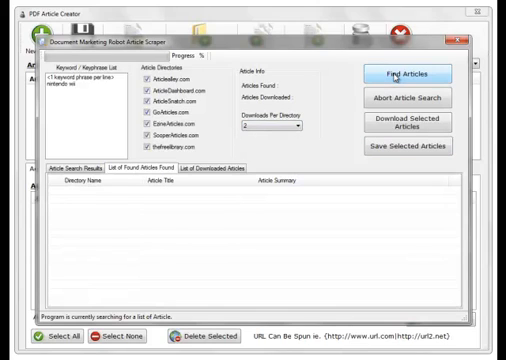
click(413, 73)
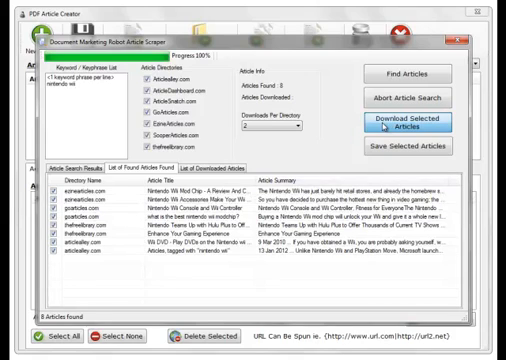
- Download the eight found nintendo wii articles and scroll through the list
click(406, 123)
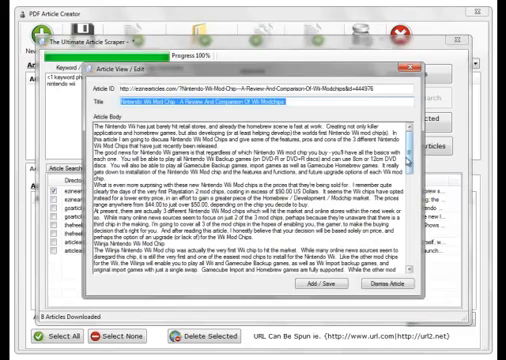
scroll(down, 3)
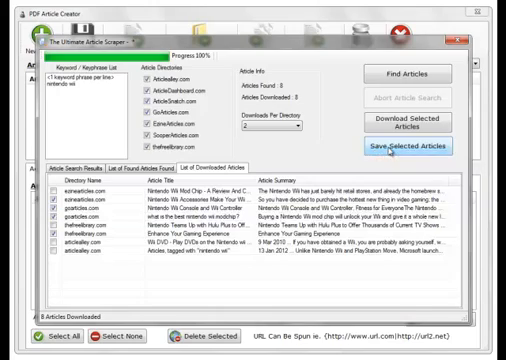
- Save the four selected nintendo wii articles to the project's article list
click(391, 147)
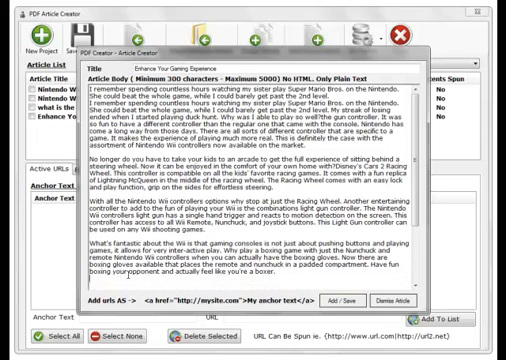
scroll(down, 3)
text(Nintendo)
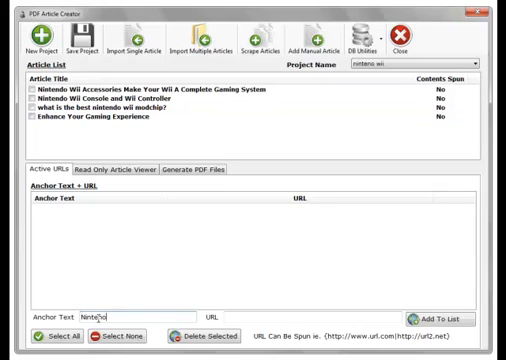
text(Wii)
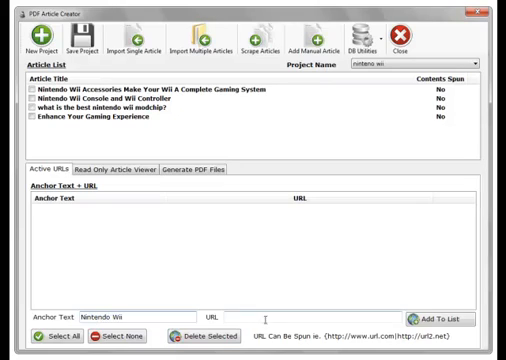
text(http)
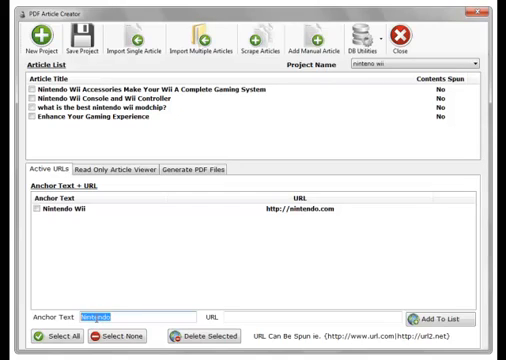
text(Nunzhuck)
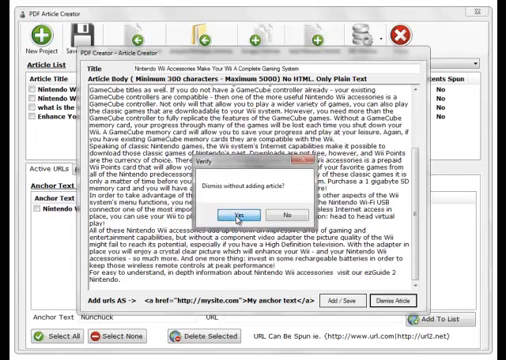
click(226, 190)
text(Wii system)
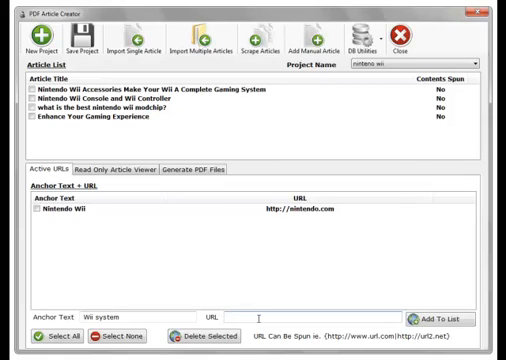
text({)
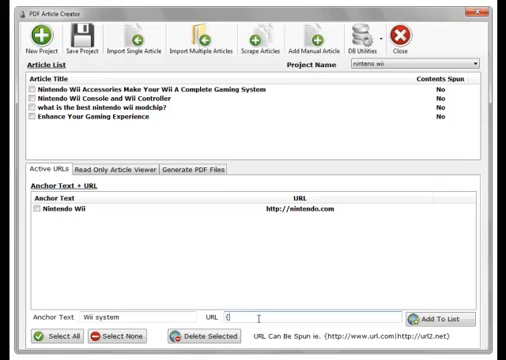
text((http://nintendo.com)
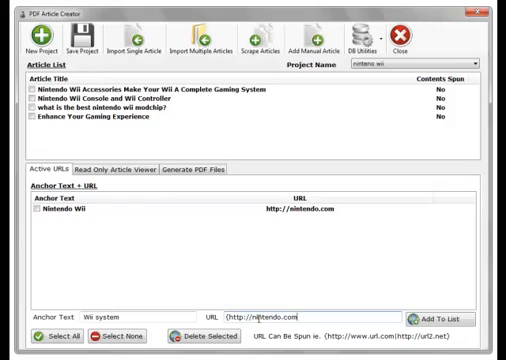
text(ninendo)
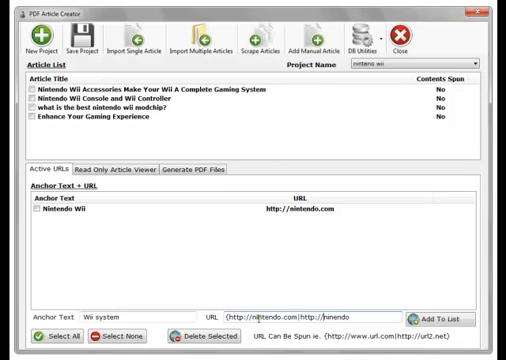
text(.co.uk)
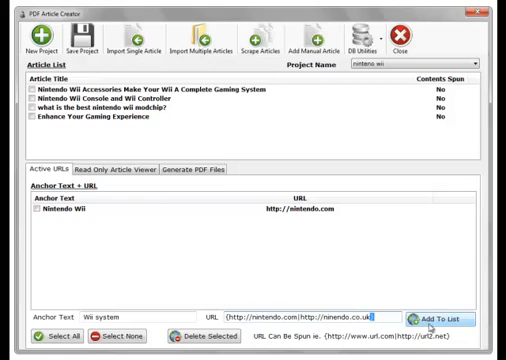
click(449, 319)
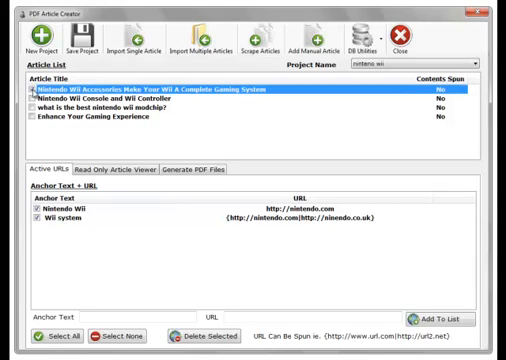
- Include the first article and allow up to six keyword links per PDF
click(194, 172)
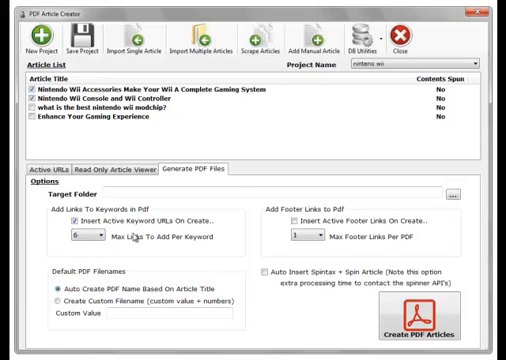
click(318, 237)
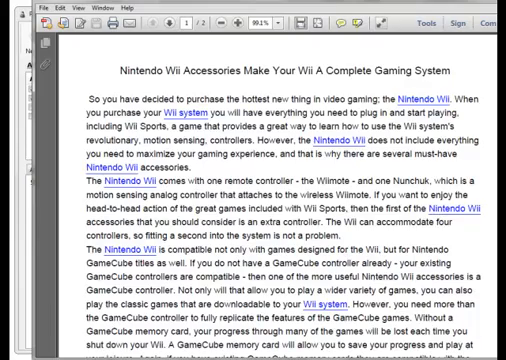
- Scroll through the Nintendo Wii Accessories PDF to check its Nintendo Wii and Wii system links
scroll(down, 3)
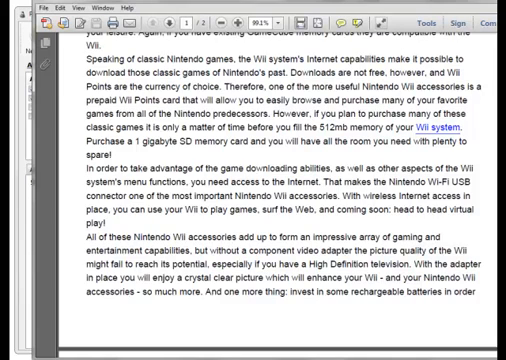
scroll(down, 3)
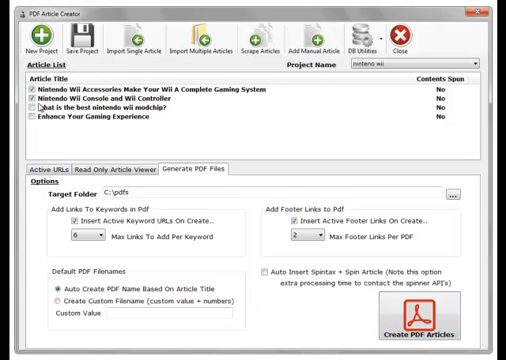
- Open the Enhance Your Gaming Experience article and scroll through its content
click(250, 91)
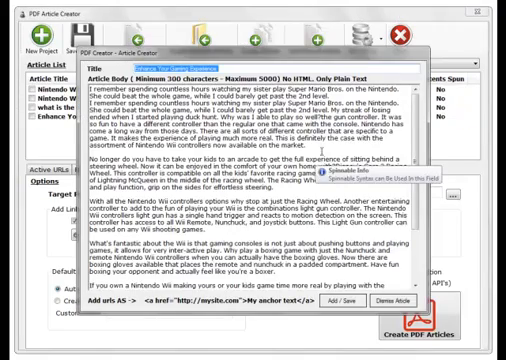
scroll(down, 3)
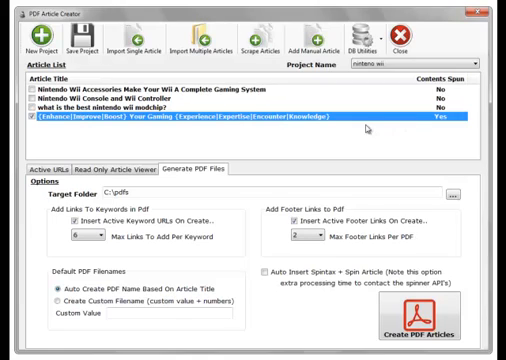
mouse_move(448, 122)
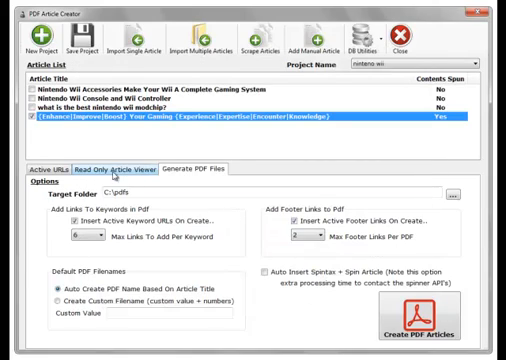
- Preview the spun modchip article, enable Auto Insert Spintax + Spin Article, and acknowledge the created PDF
click(130, 167)
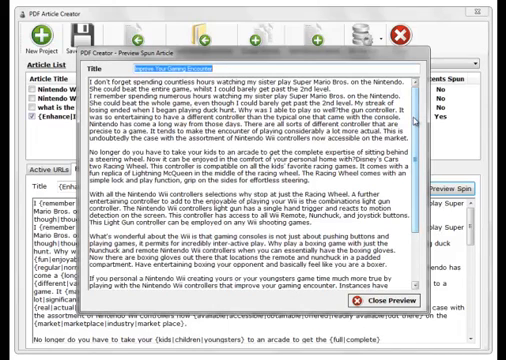
scroll(down, 3)
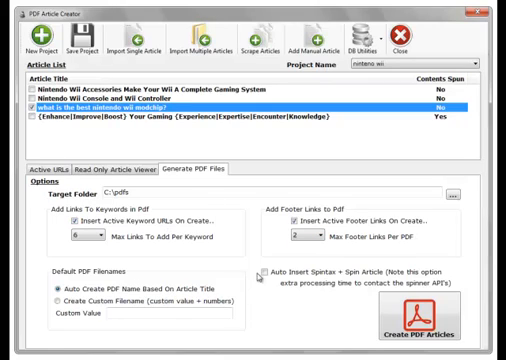
click(250, 103)
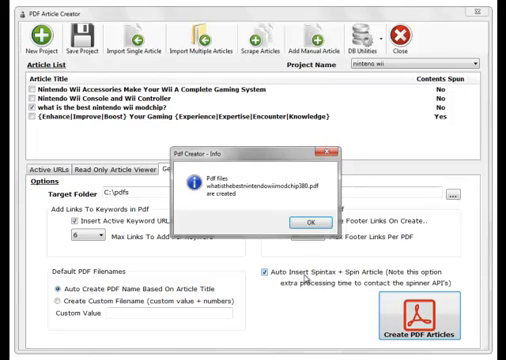
click(306, 220)
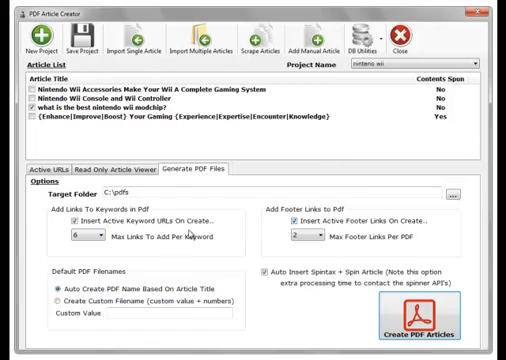
click(60, 170)
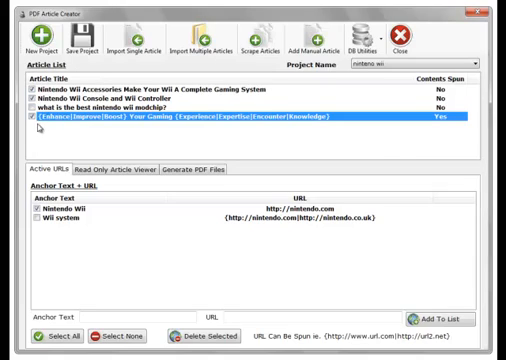
mouse_move(381, 141)
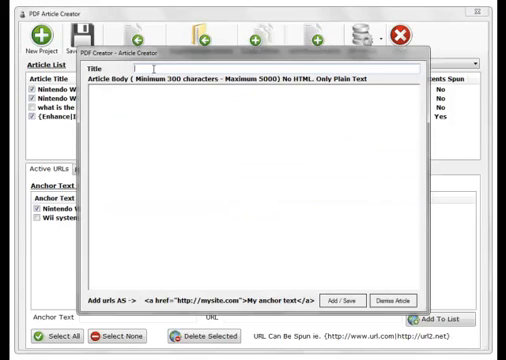
mouse_move(168, 75)
text(this is)
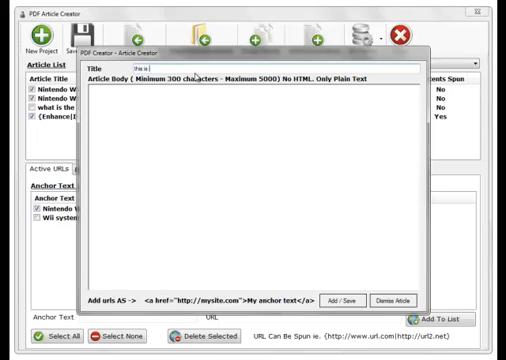
- Enter a new article titled 'this is a demo' with body text 'test..'
text(a demo)
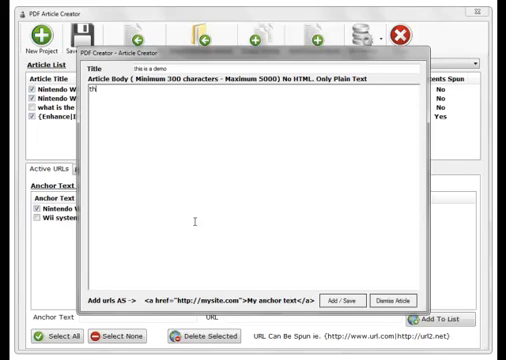
text(this is a demo)
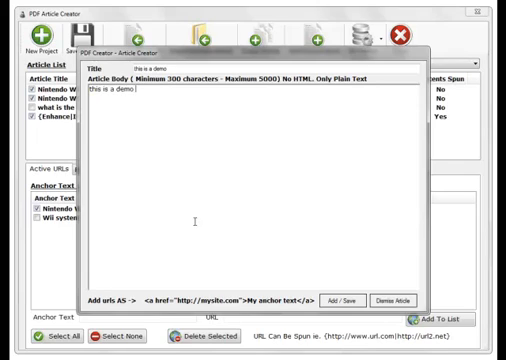
text(test..)
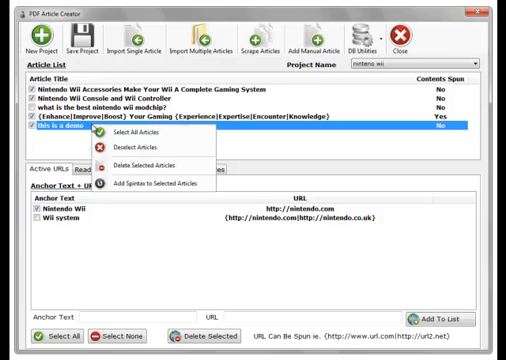
- Add spintax to the checked articles, review the project list, and close the PDF Article Creator
click(146, 183)
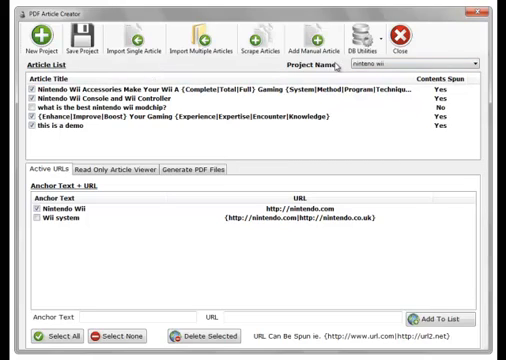
click(485, 64)
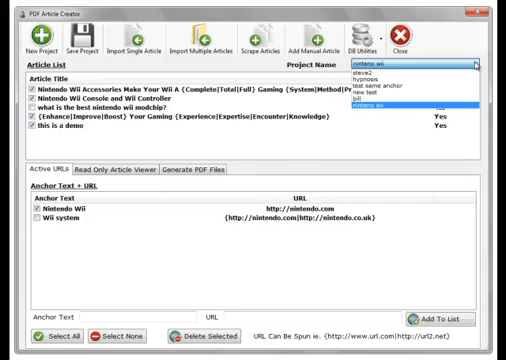
click(400, 37)
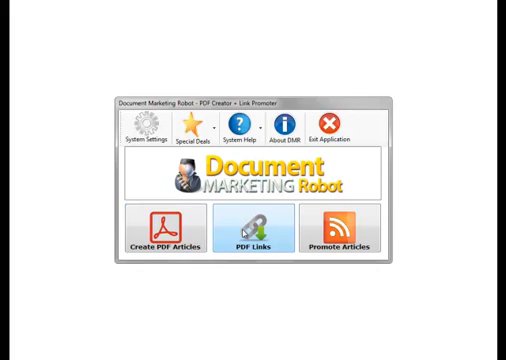
click(244, 229)
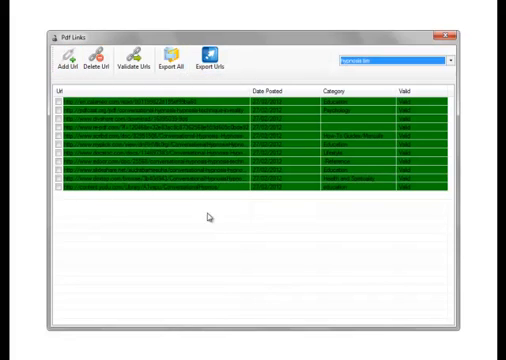
click(437, 32)
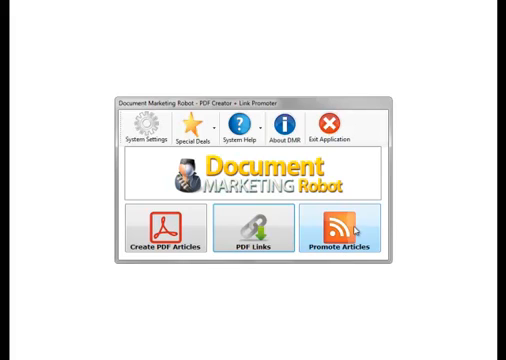
- Open Promote Articles for the hypnosis tim project and tick the links to promote
click(351, 233)
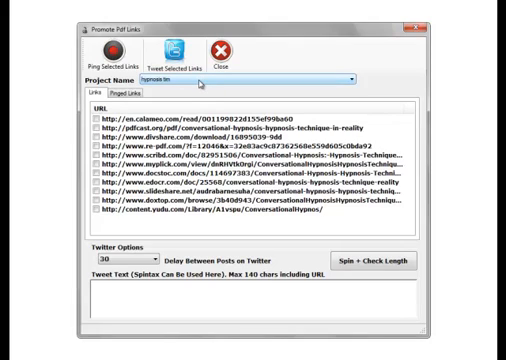
click(350, 79)
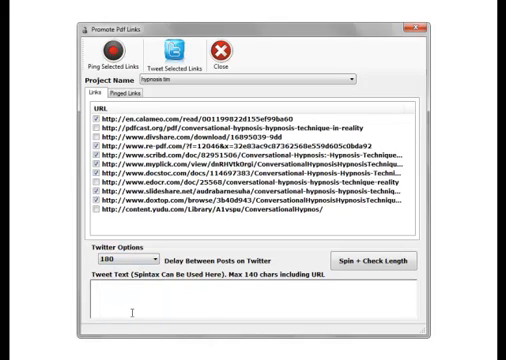
mouse_move(180, 305)
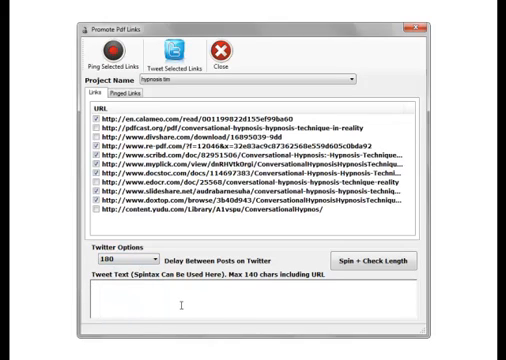
- Write the tweet 'awesome links {find out more|click this link now}'
text(a)
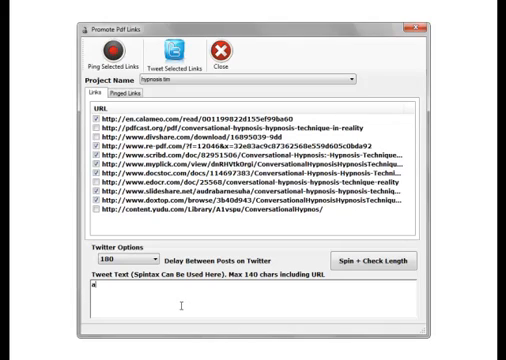
text(awesome)
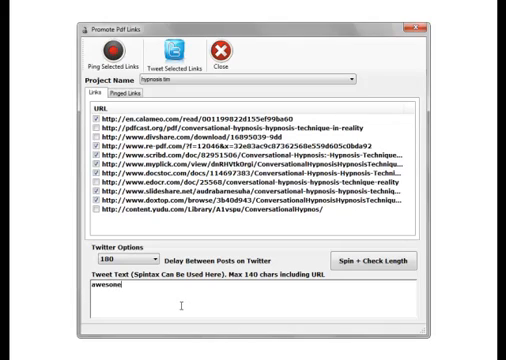
text(links)
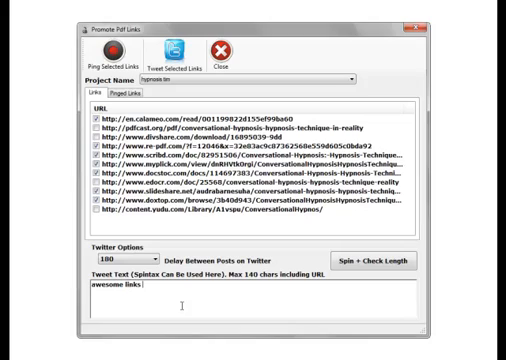
text({)
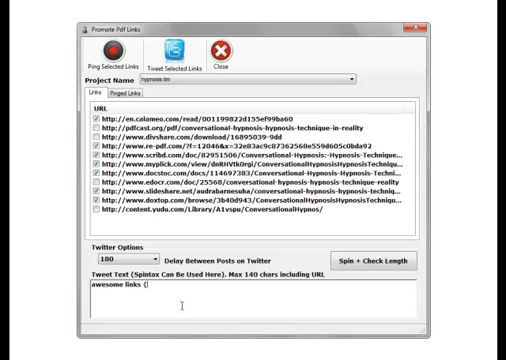
text(find)
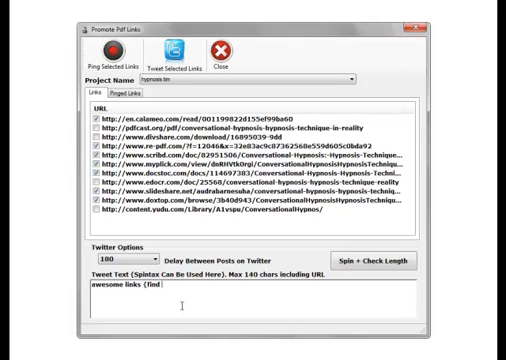
text(out more)
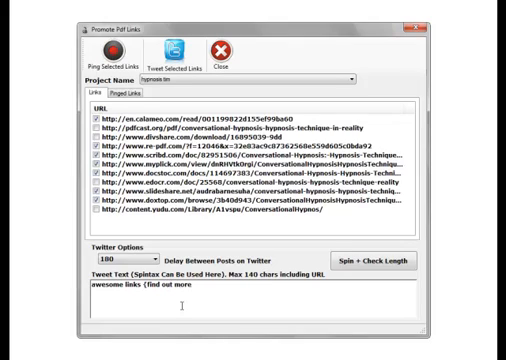
text(}click this link now})
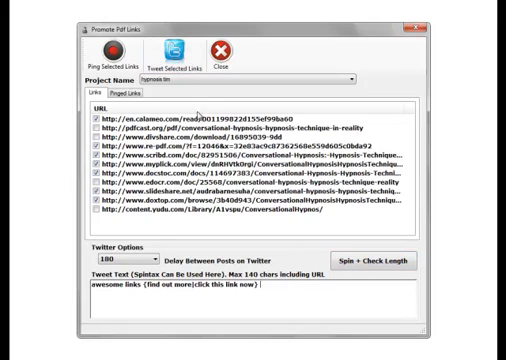
mouse_move(170, 52)
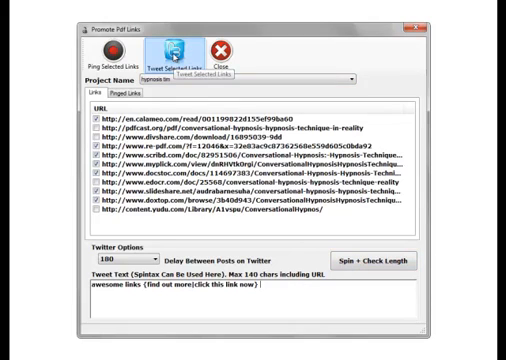